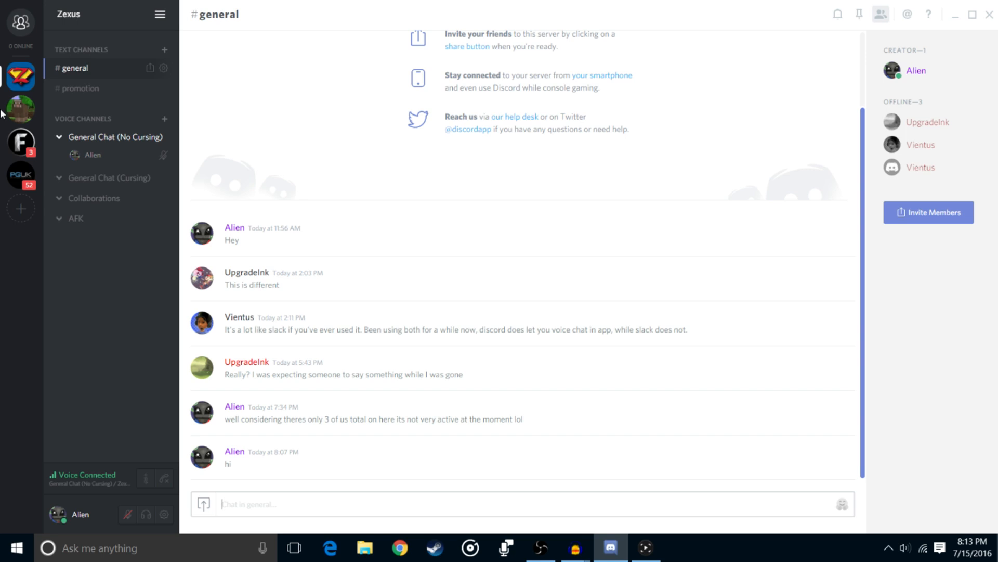
pyautogui.moveTo(94, 199)
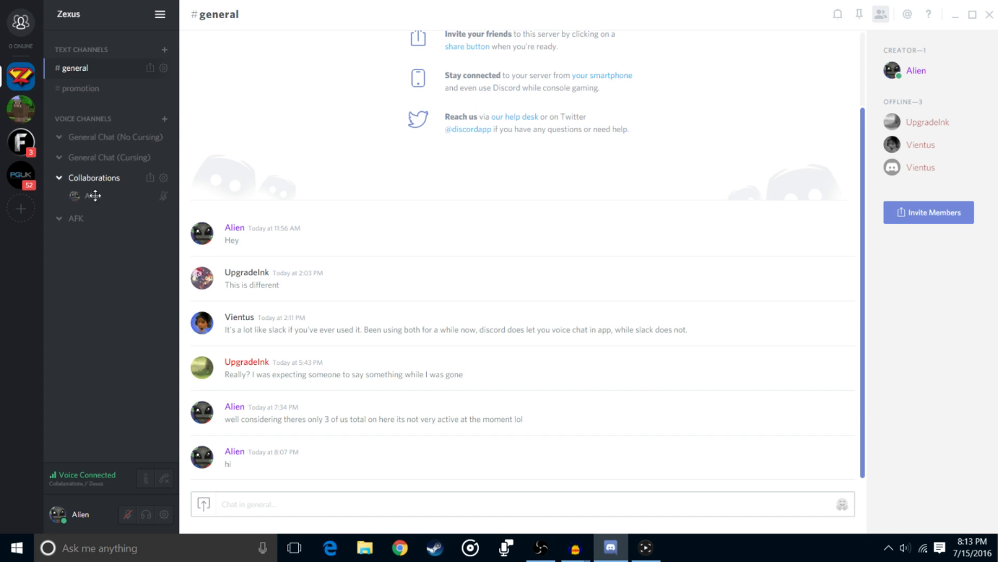
pyautogui.moveTo(136, 286)
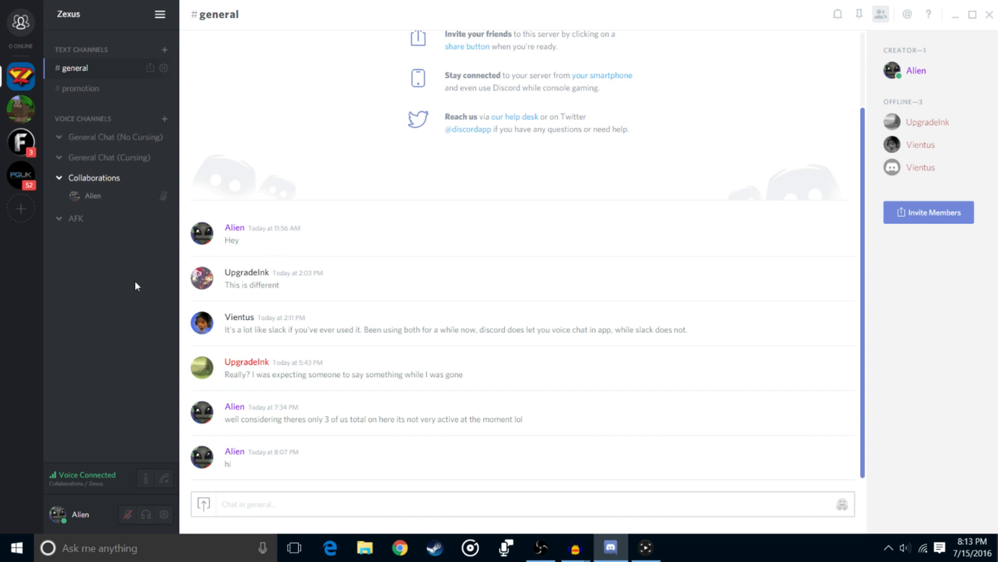
pyautogui.moveTo(117, 235)
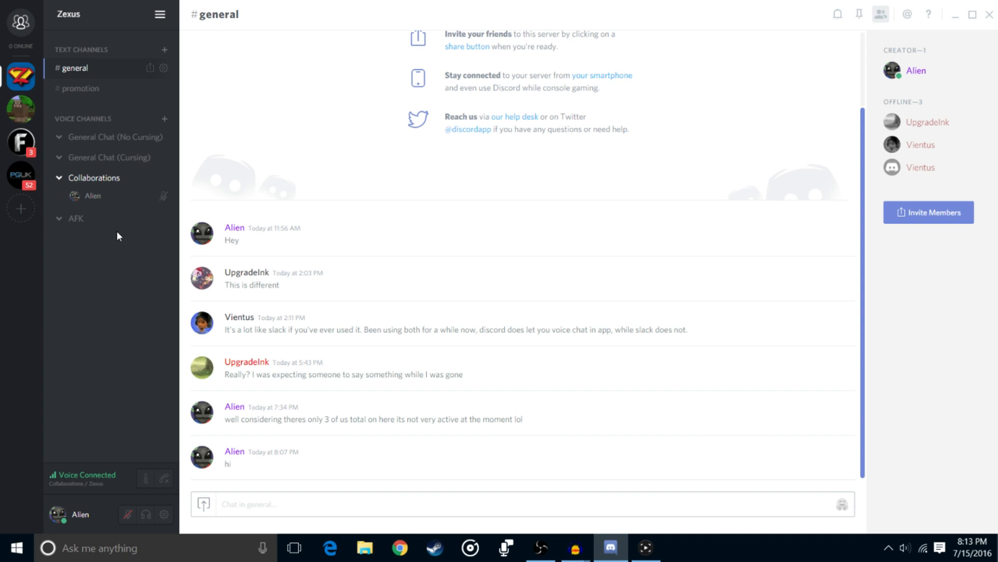
pyautogui.moveTo(90, 173)
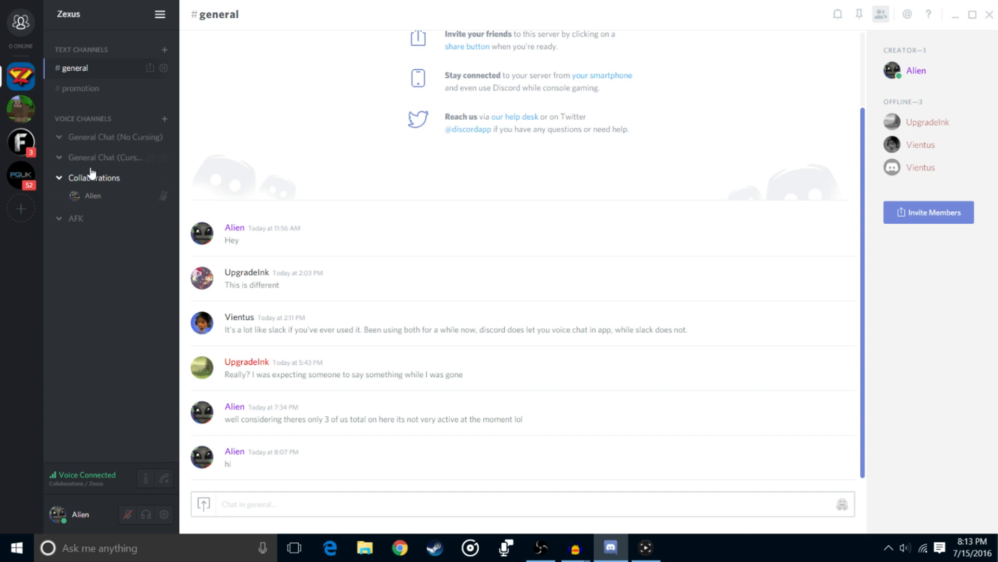
pyautogui.moveTo(82, 88)
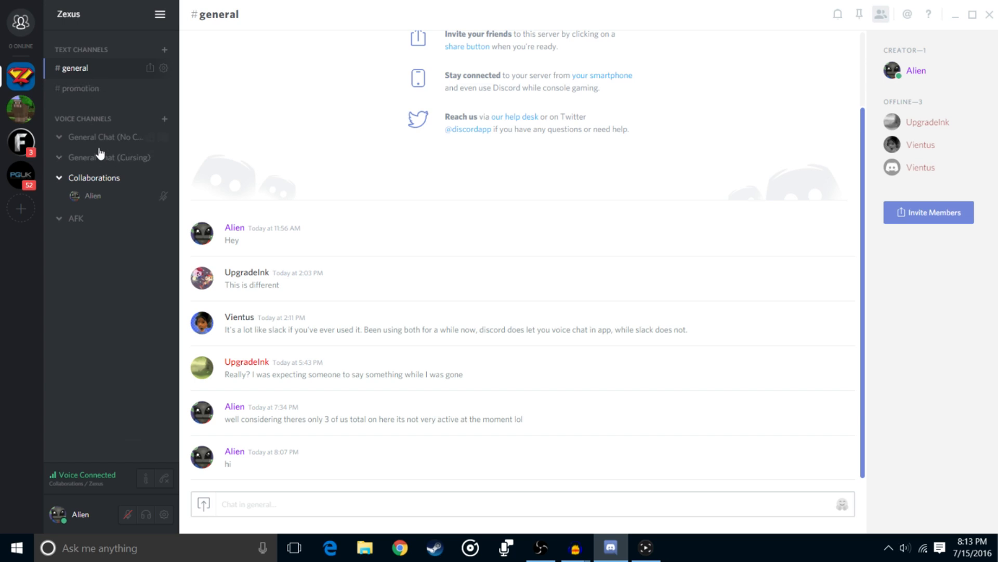
# Leave Collaborations and rejoin the General Chat (No Cursing) voice channel on Zexus.
pyautogui.click(114, 137)
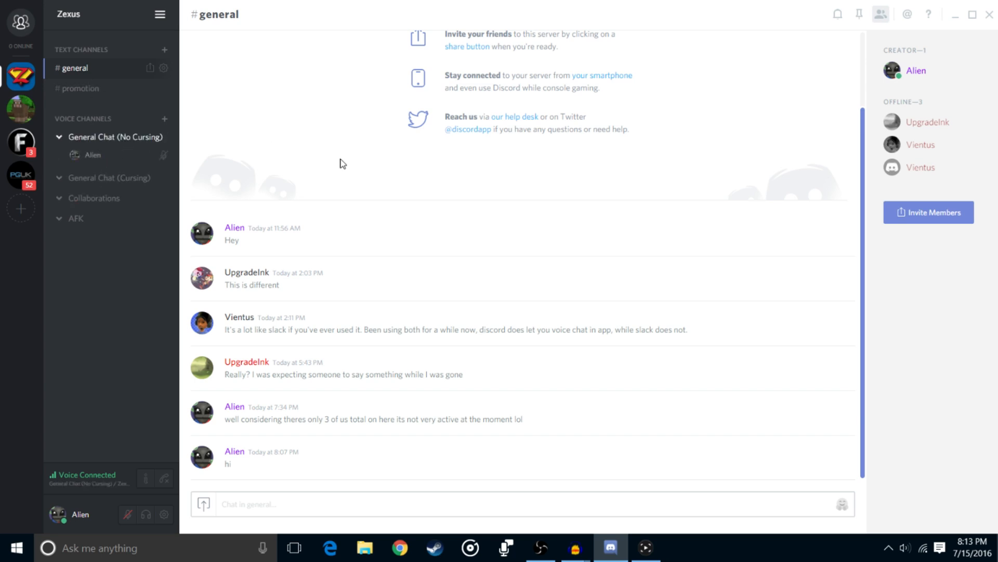
pyautogui.moveTo(99, 54)
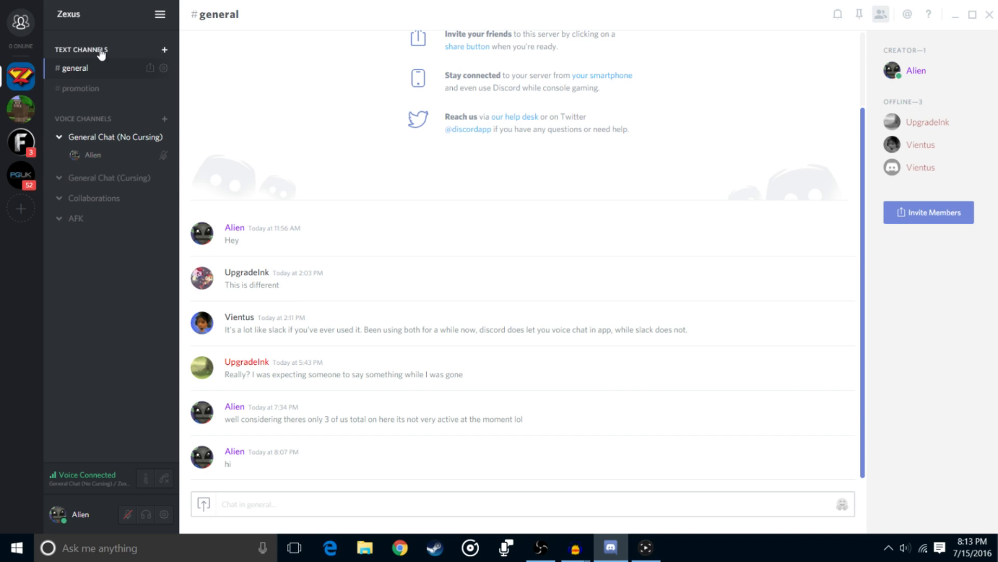
pyautogui.moveTo(291, 106)
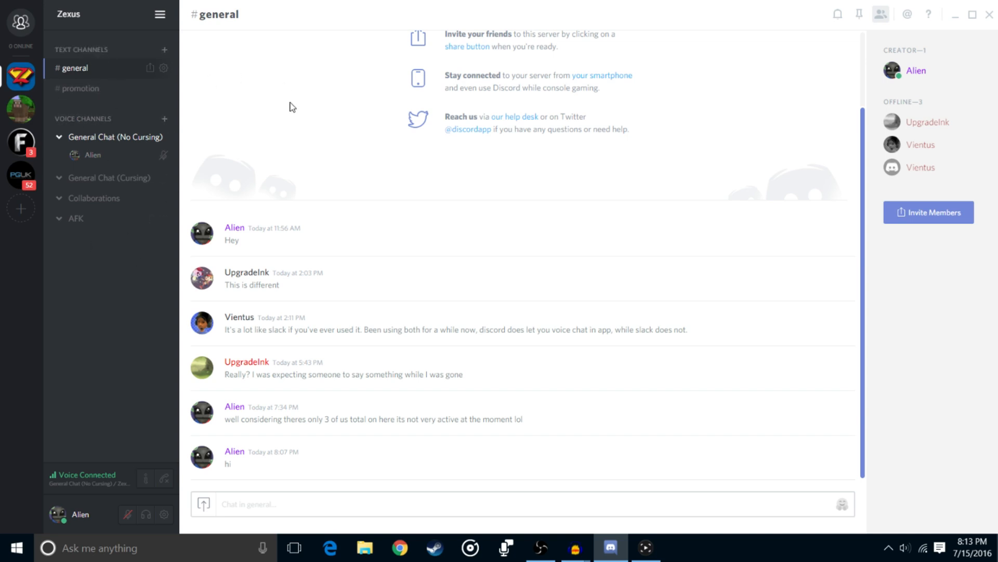
pyautogui.moveTo(314, 123)
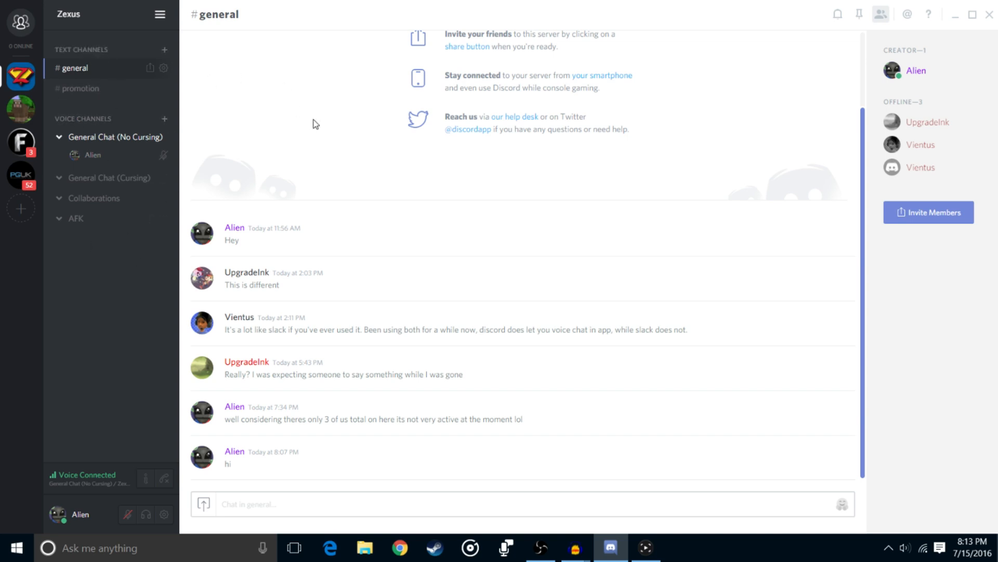